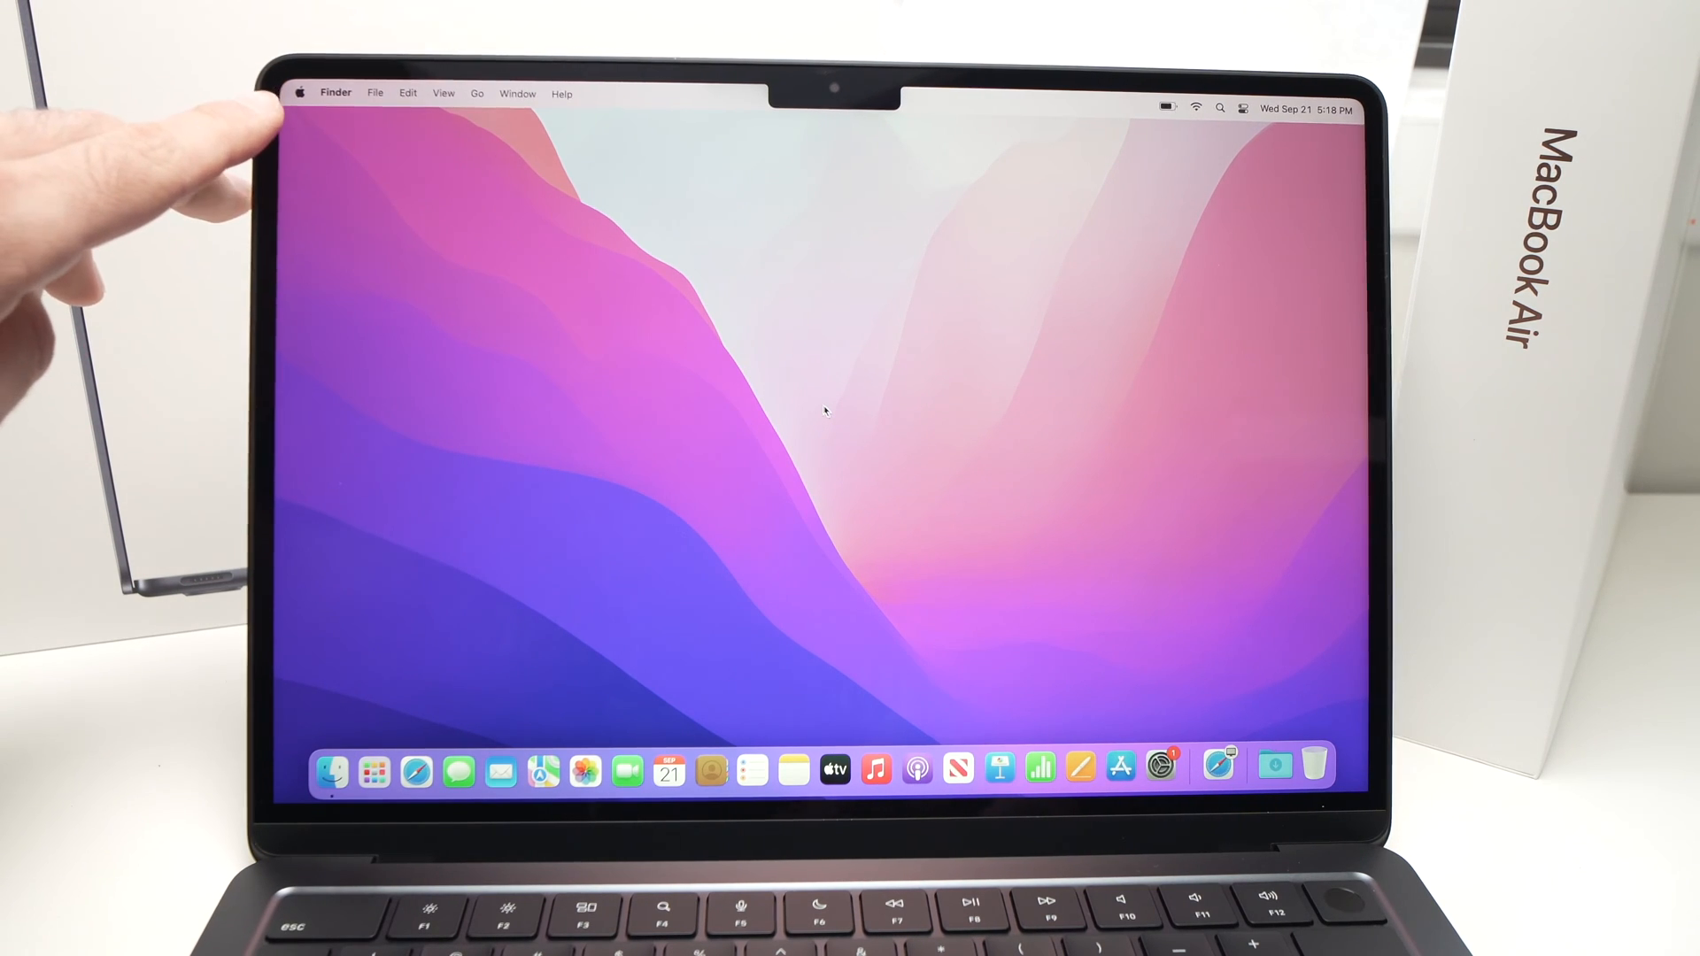
Launch System Preferences from the Apple menu on the Finder desktop.
click(301, 94)
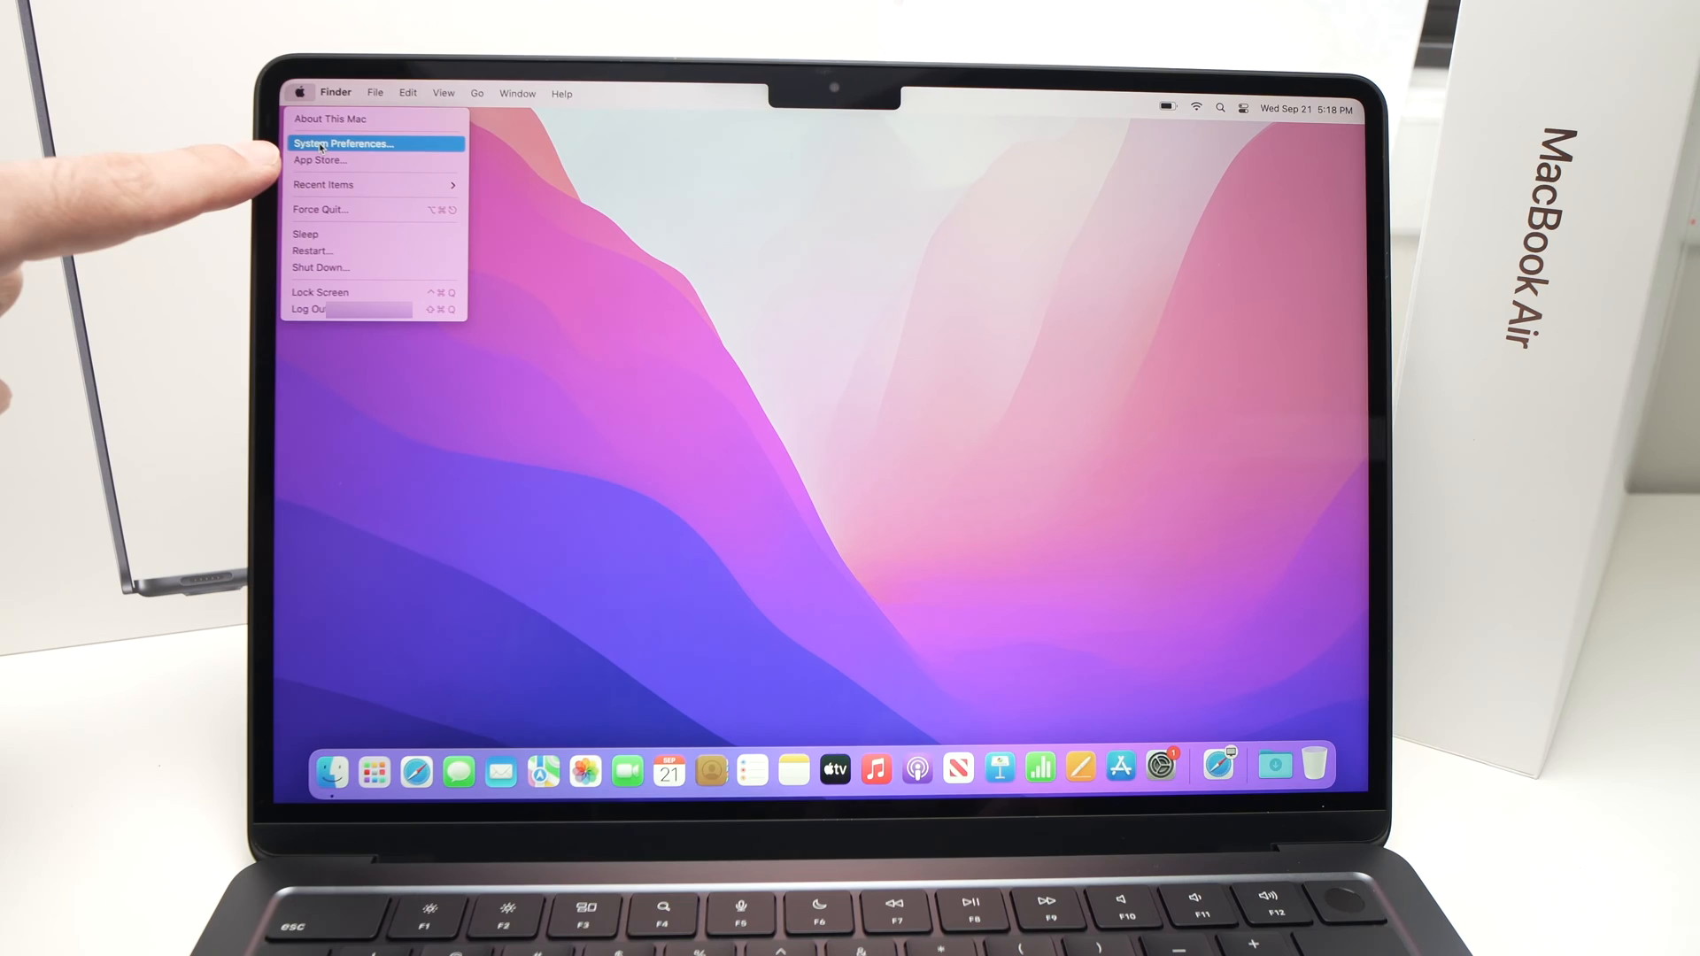
click(344, 144)
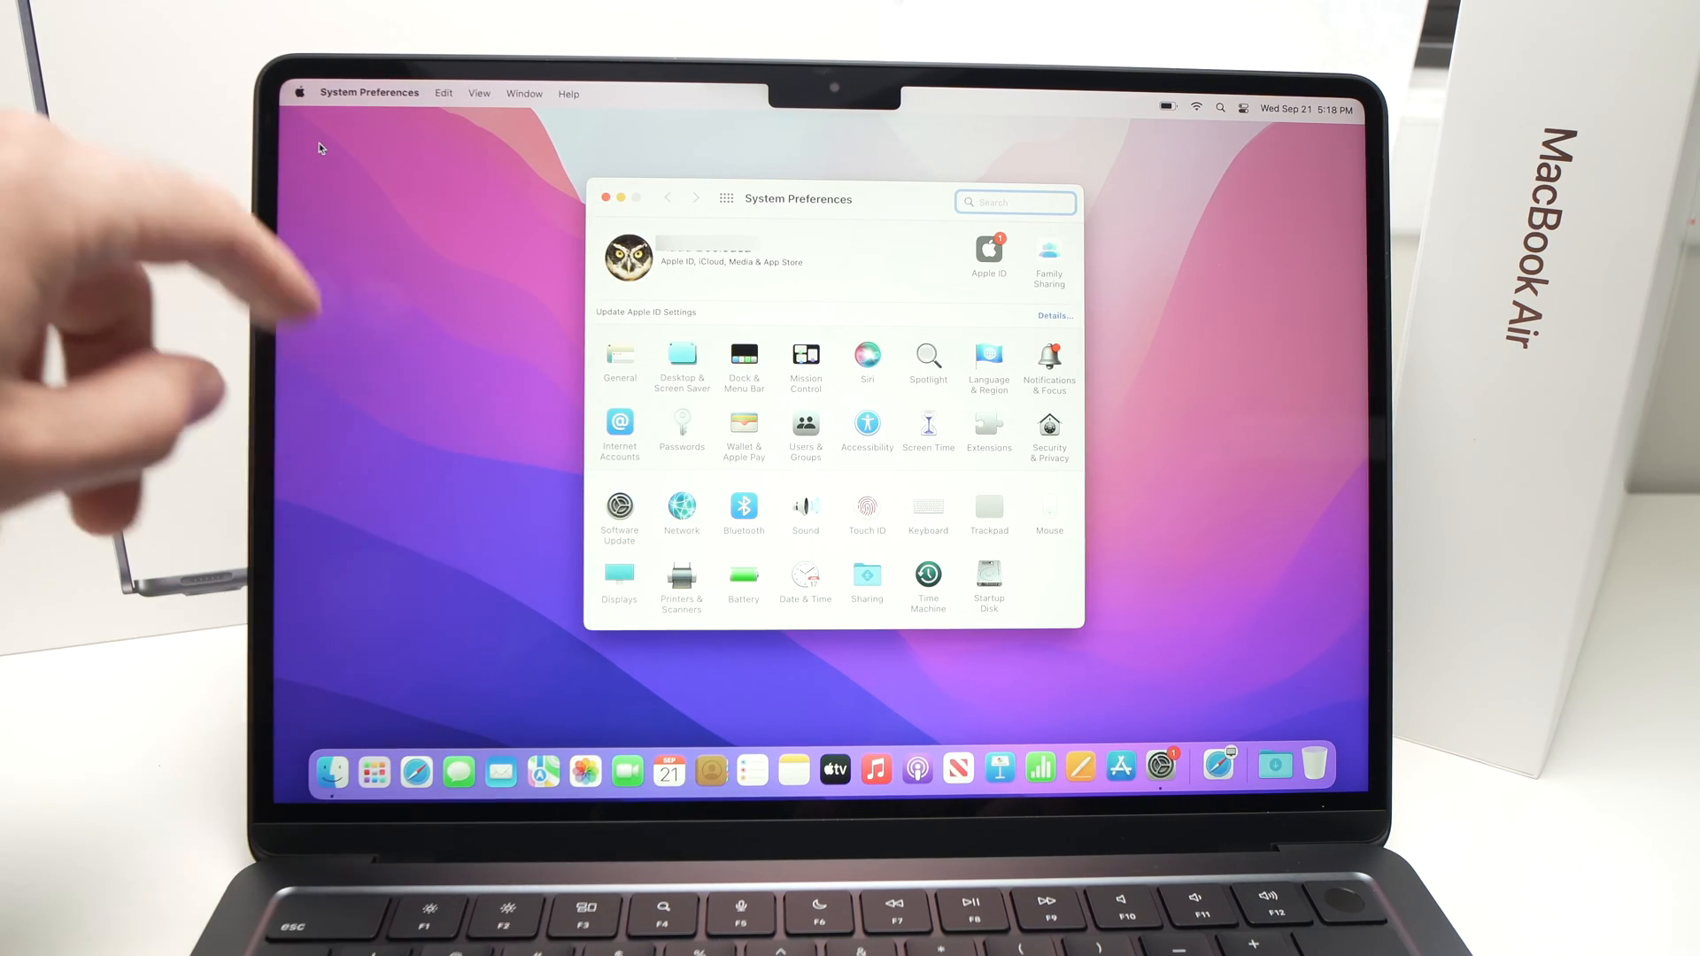
Start Erase All Content and Settings from the System Preferences menu.
click(368, 92)
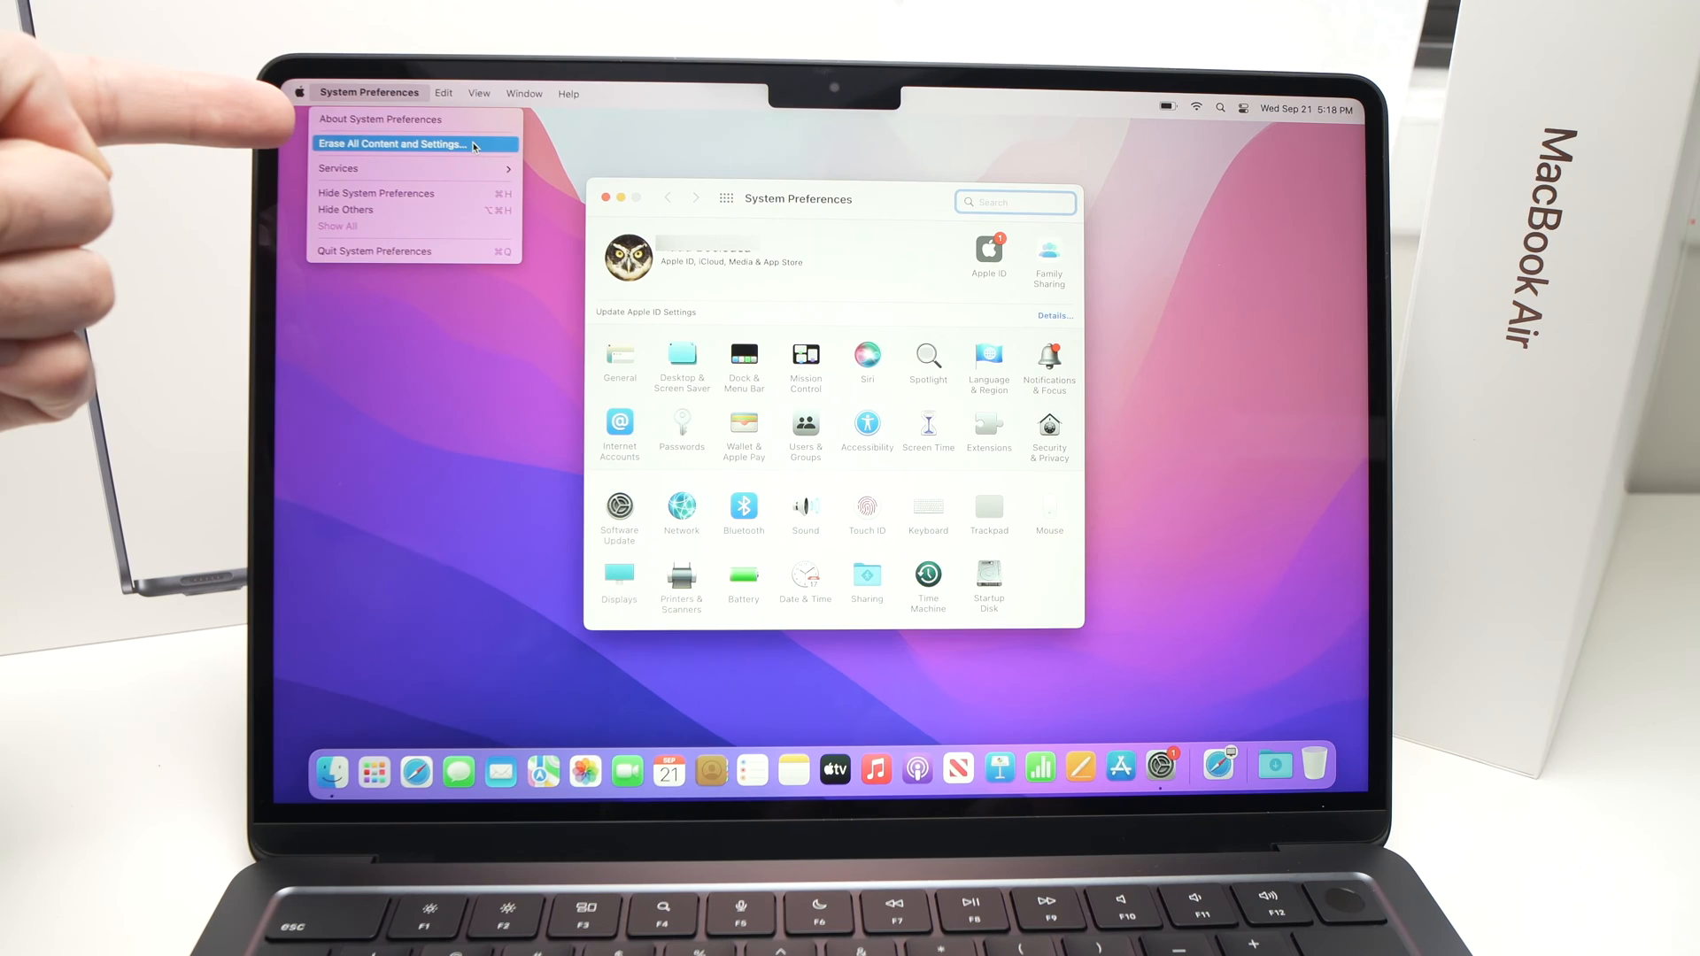
click(393, 143)
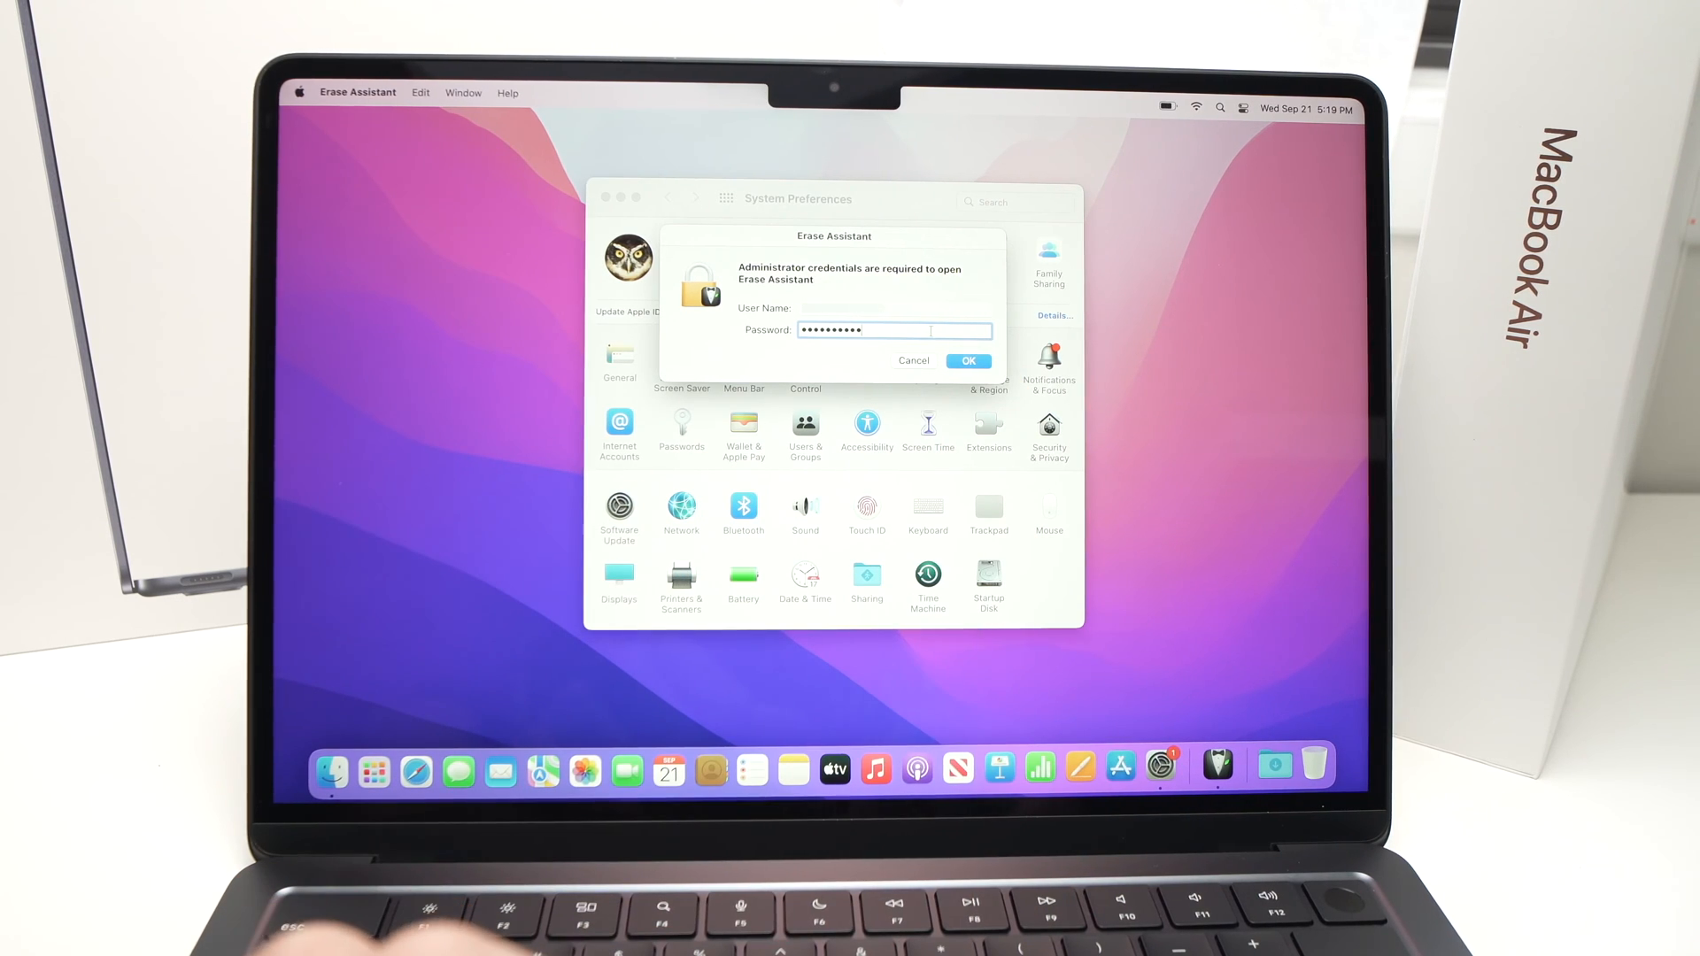
Accept the administrator credentials and continue past the summary of items to be removed.
click(967, 360)
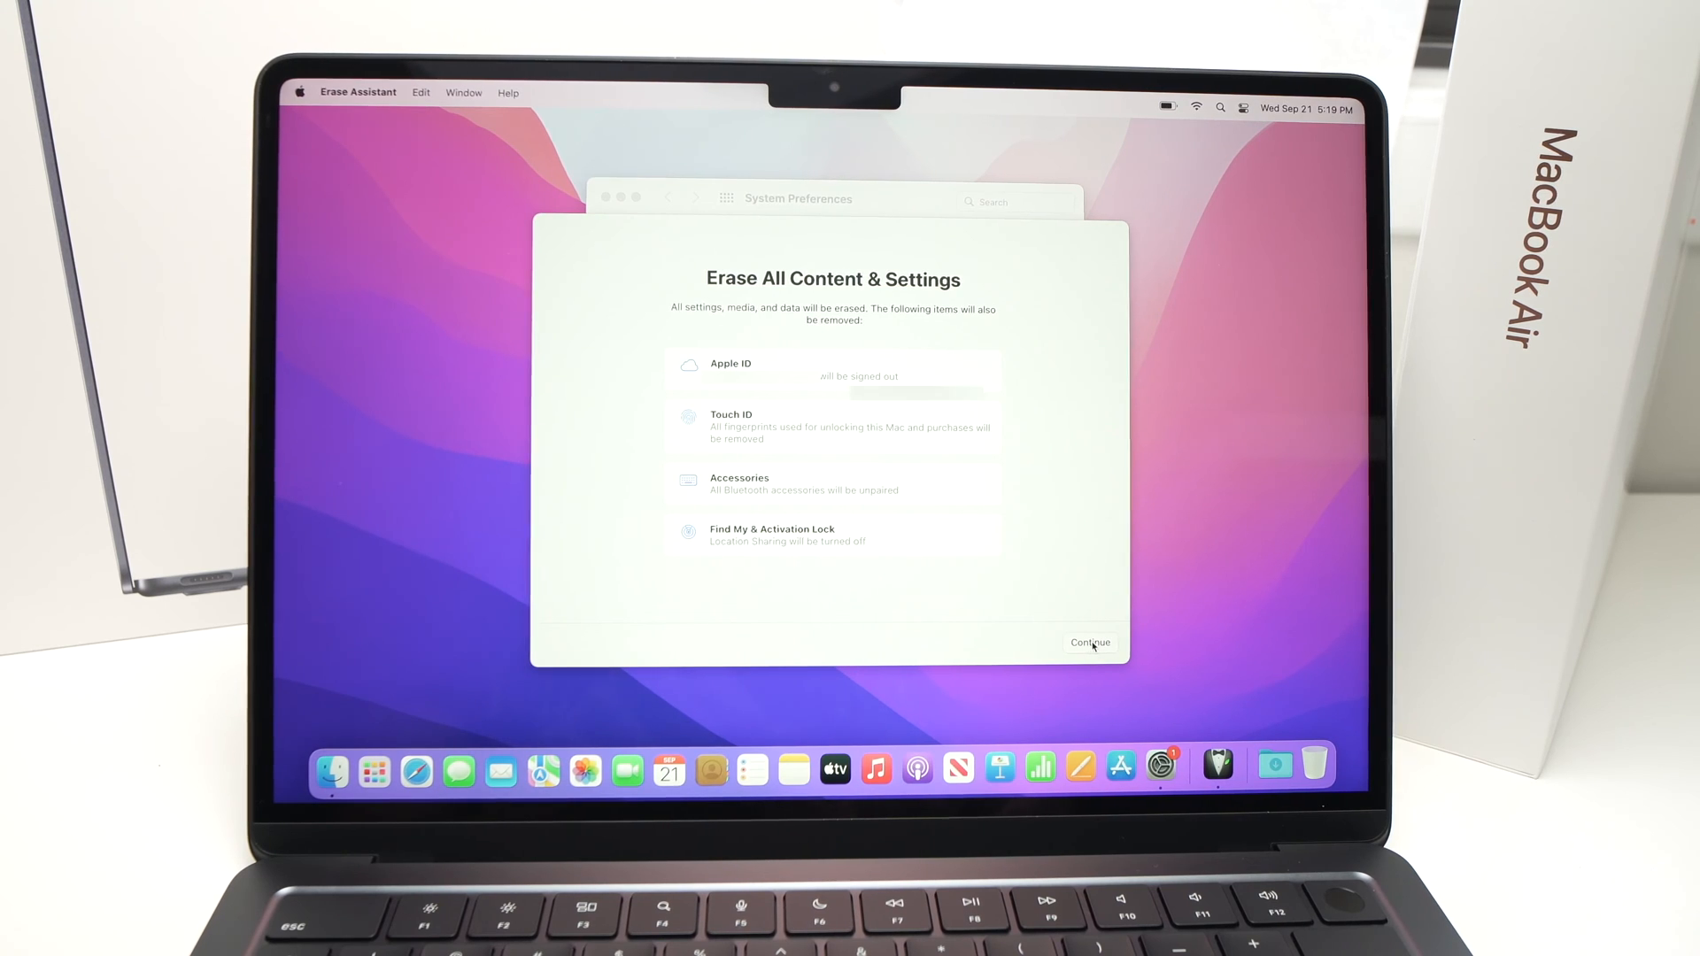
click(1089, 641)
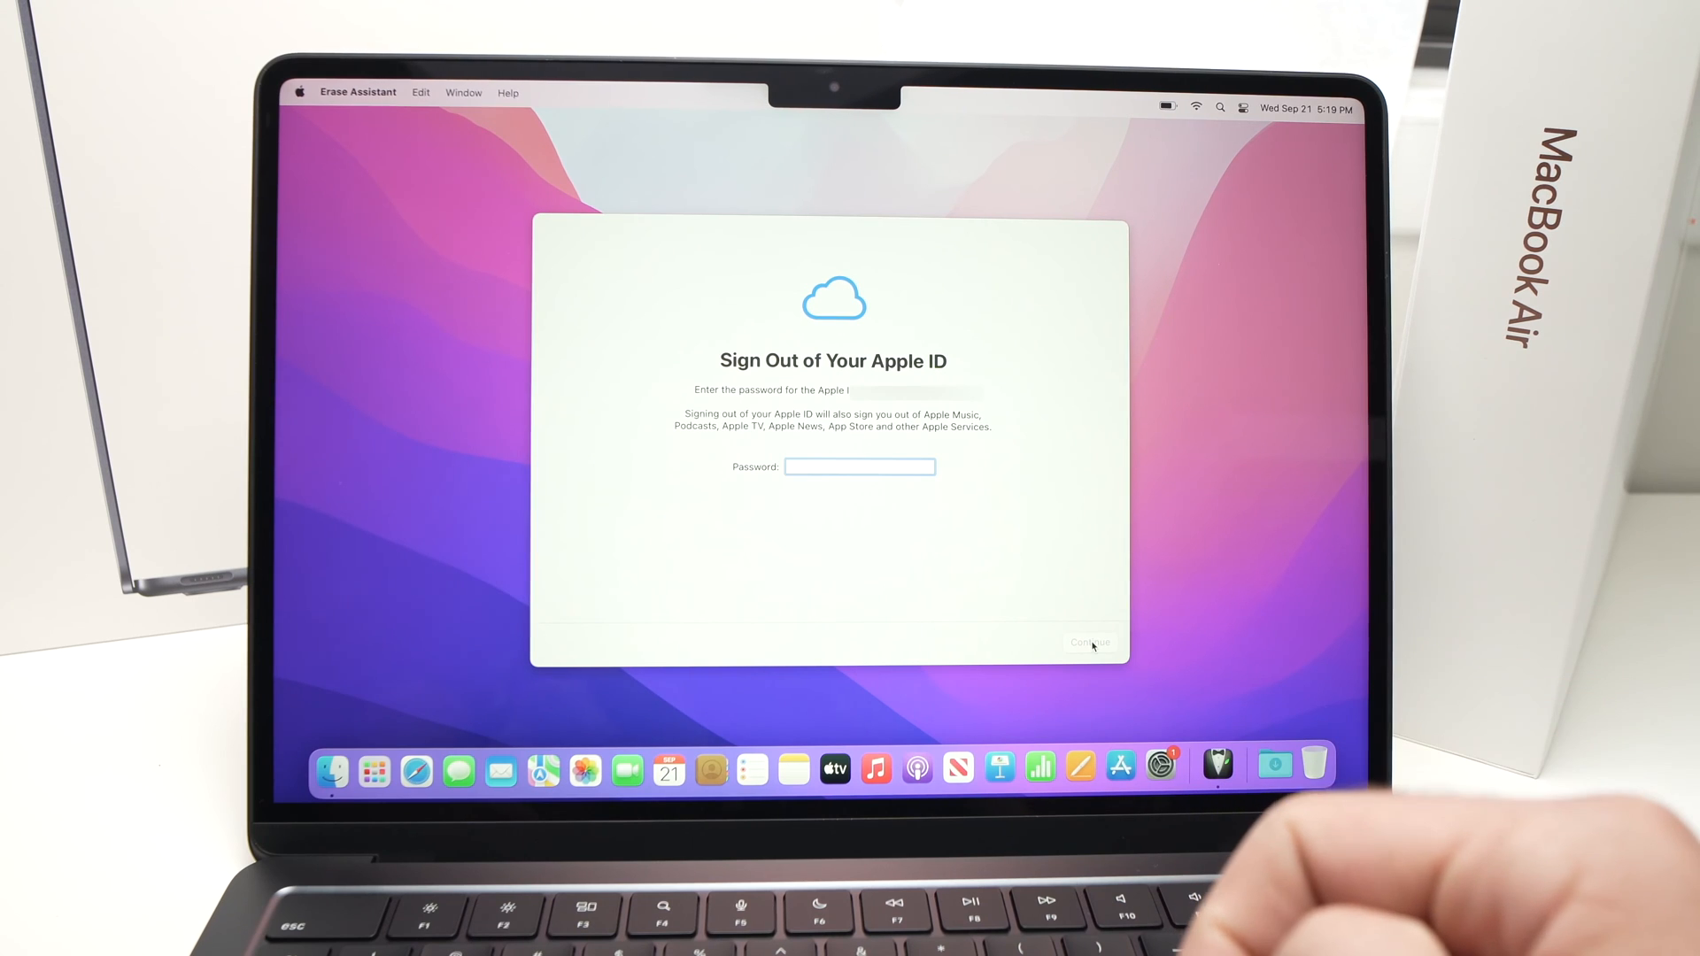
Submit the Apple ID password to begin signing out of the Apple ID.
text(password)
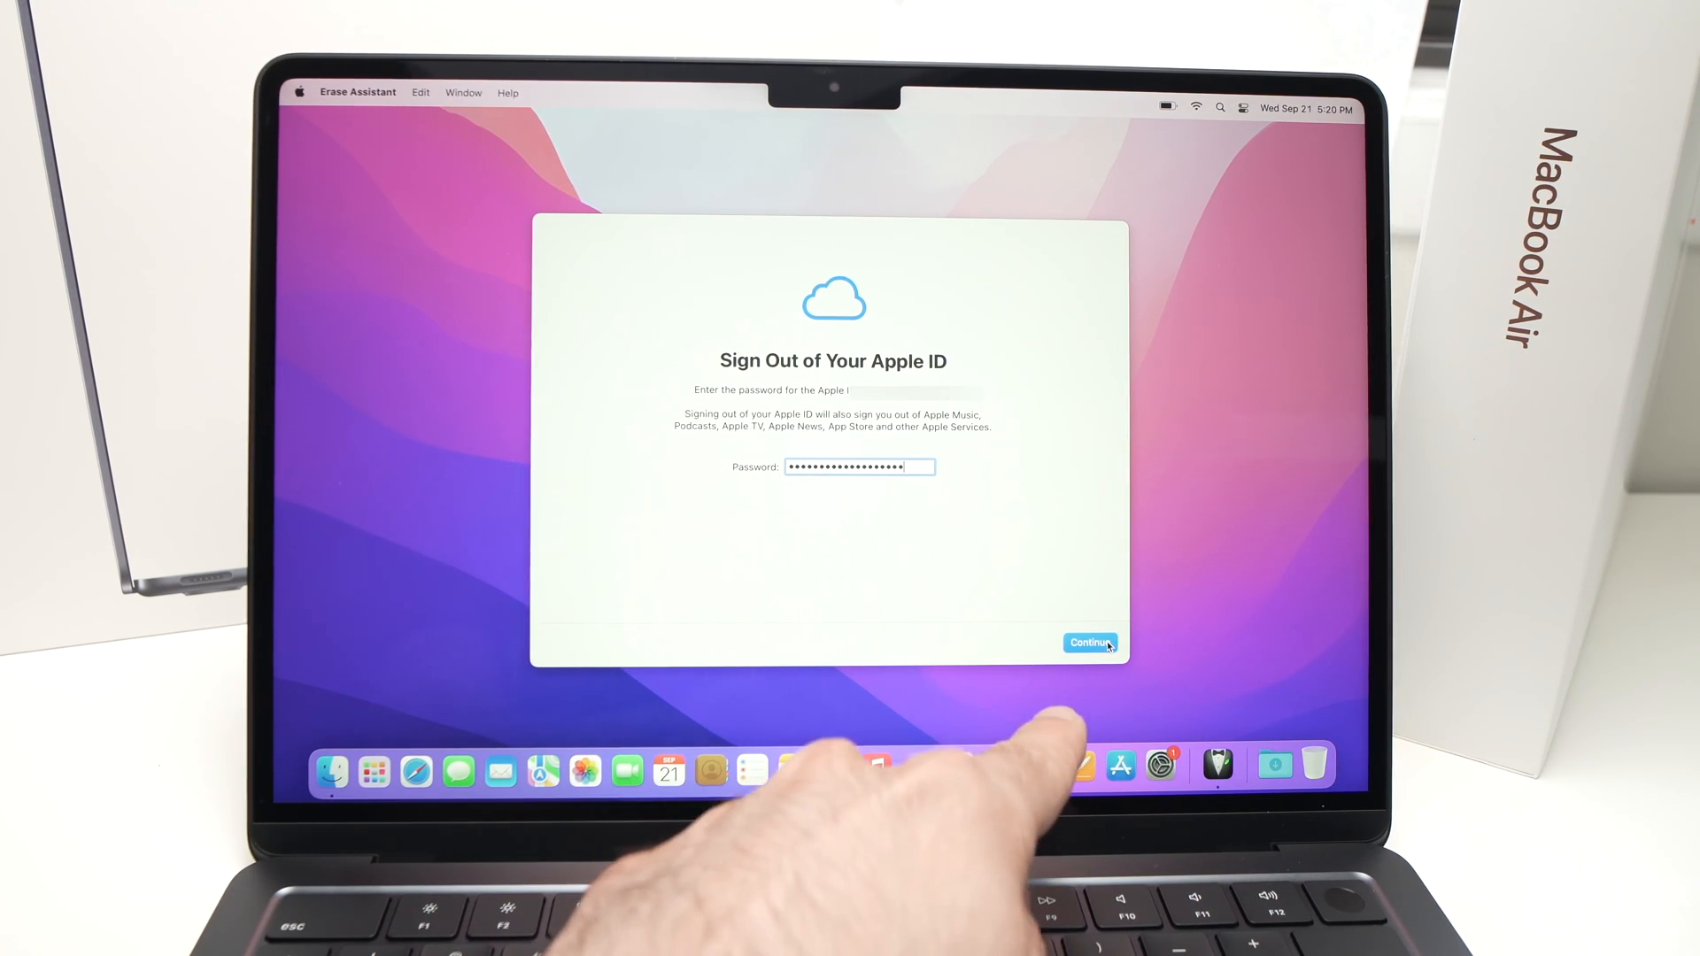
click(1089, 641)
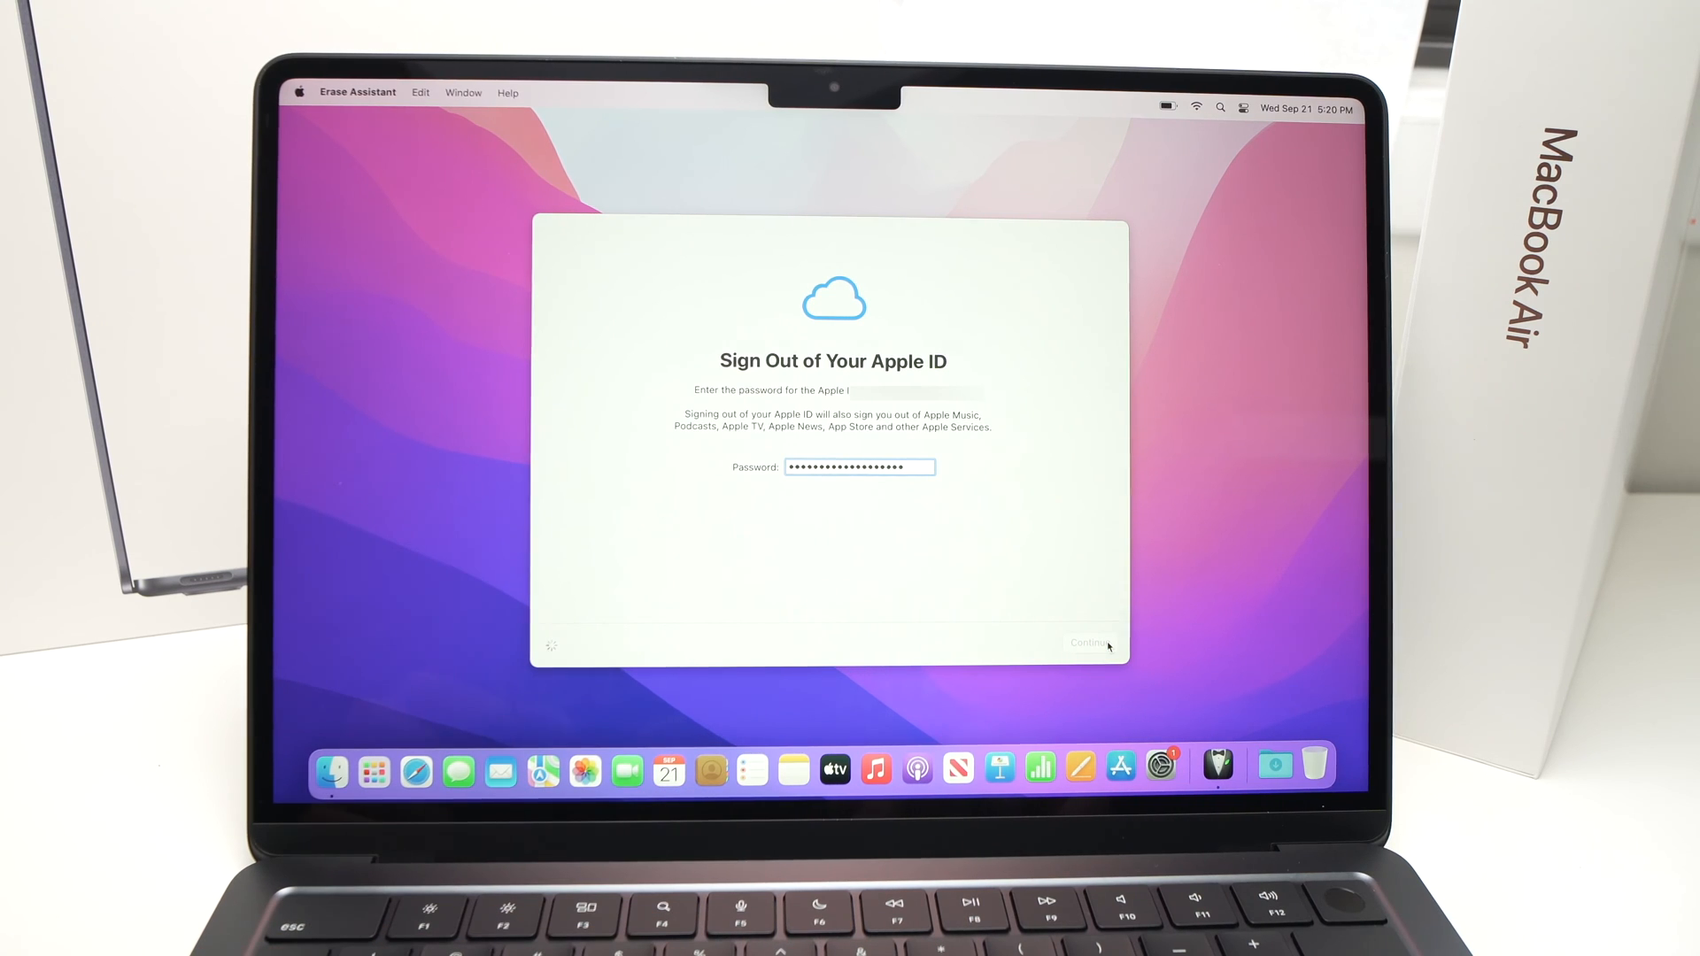
click(1091, 641)
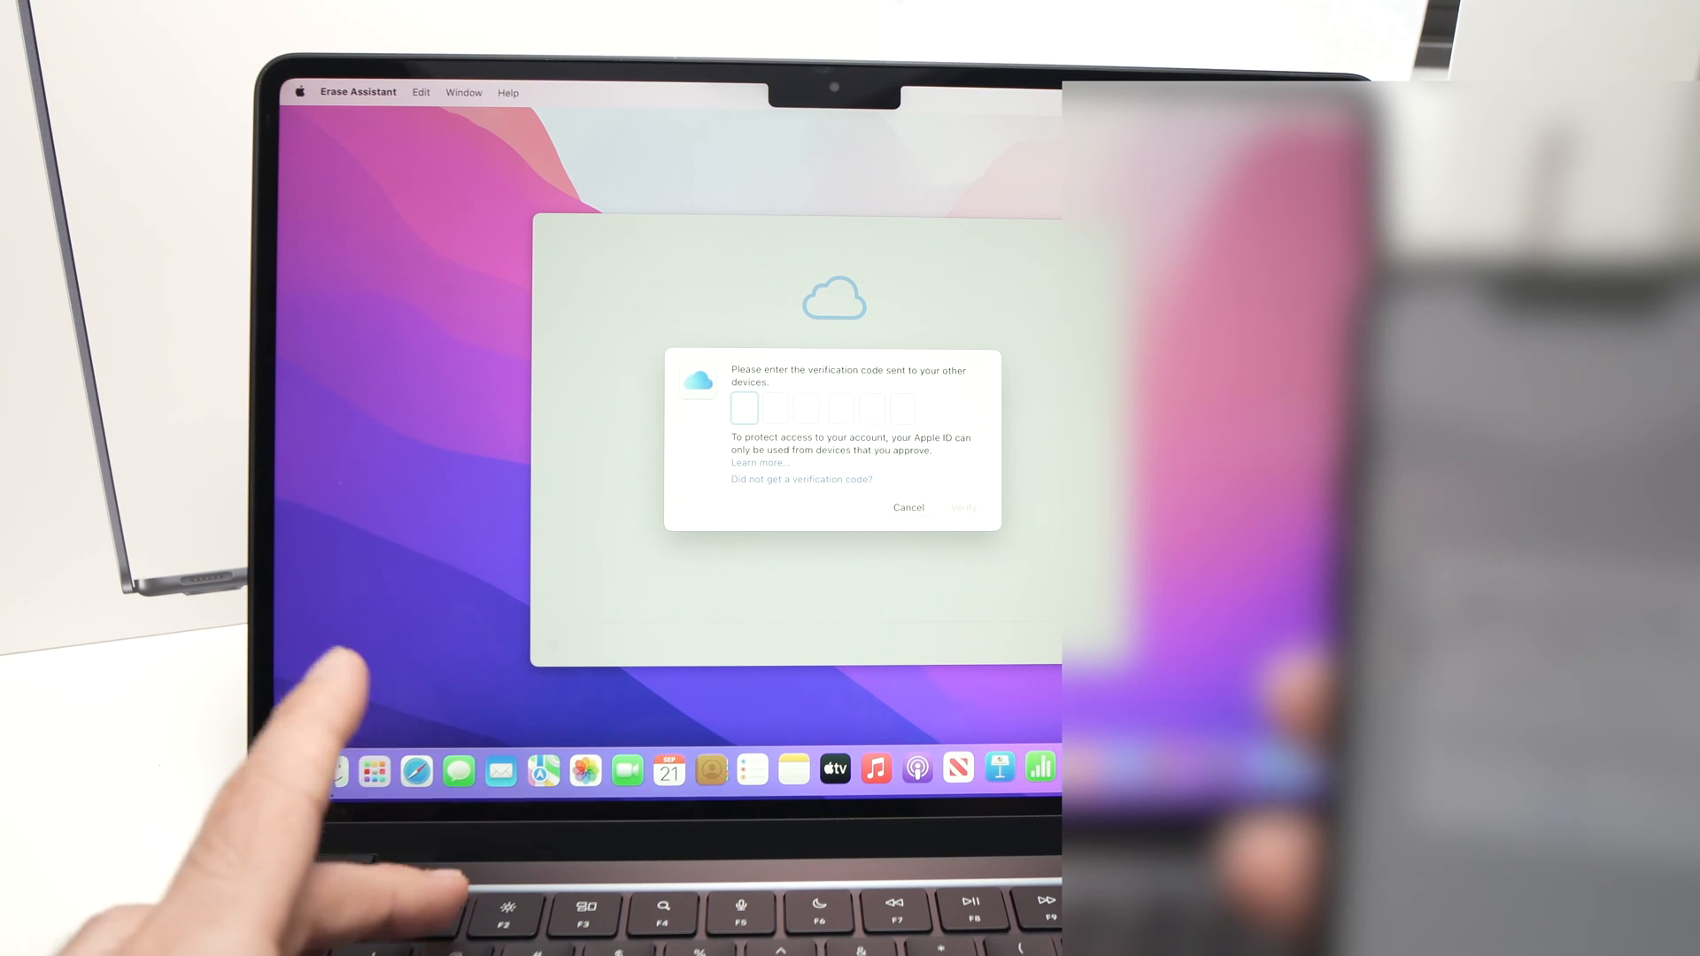
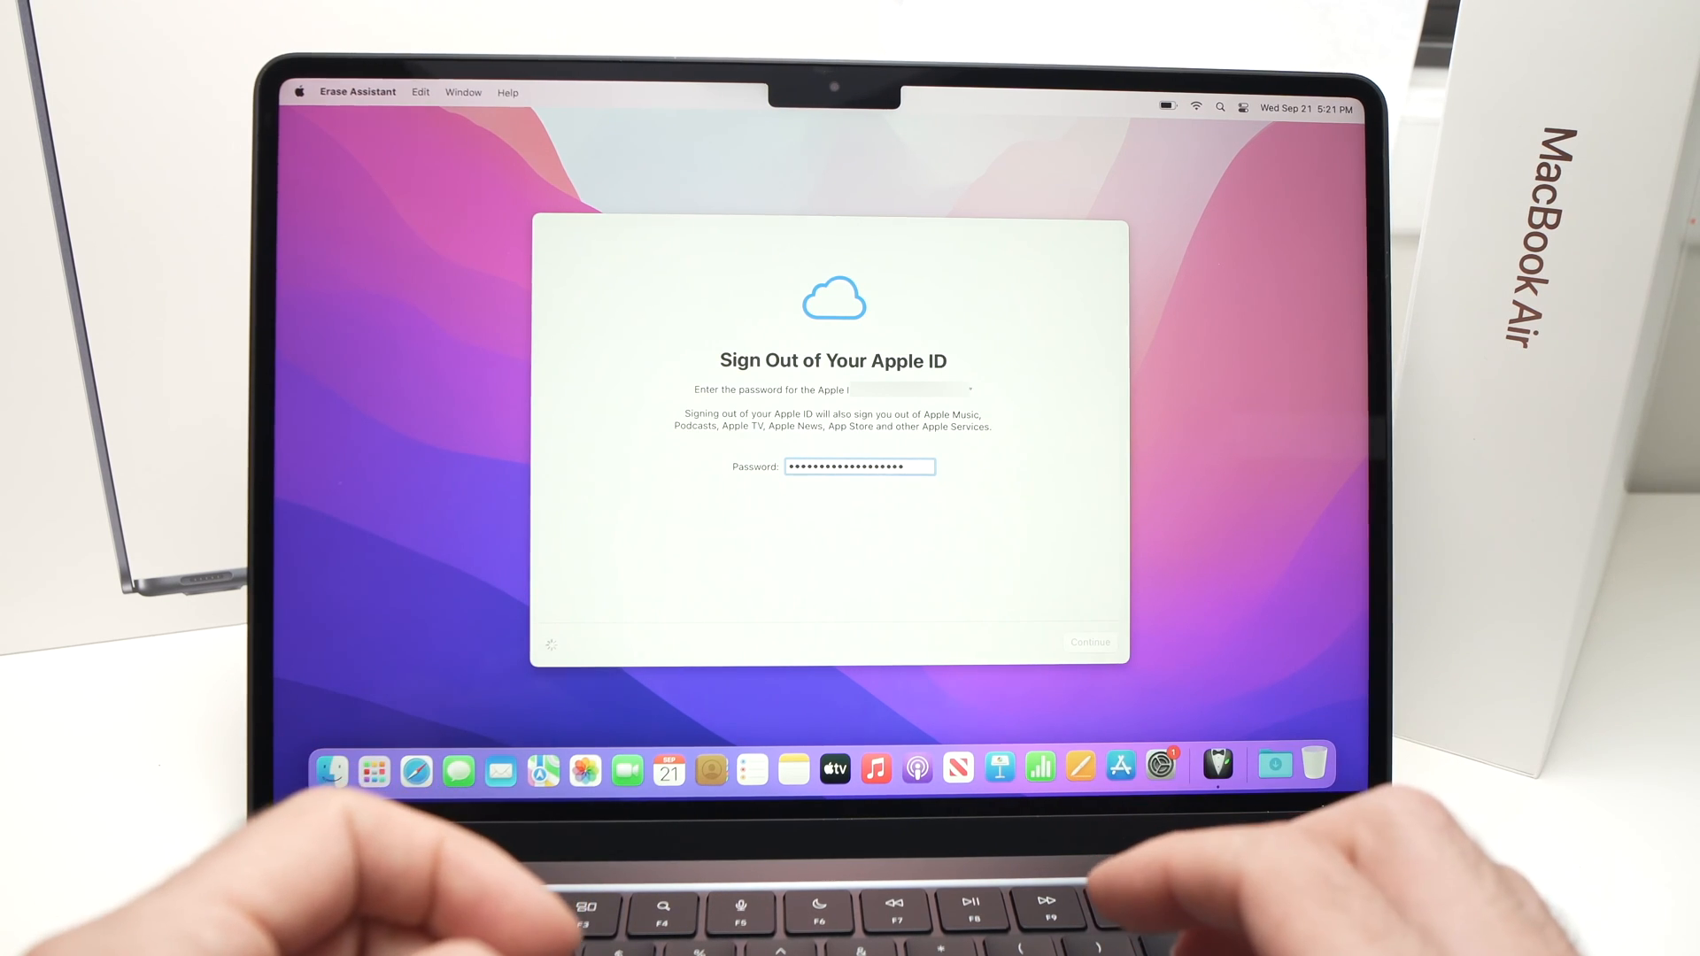
click(1089, 641)
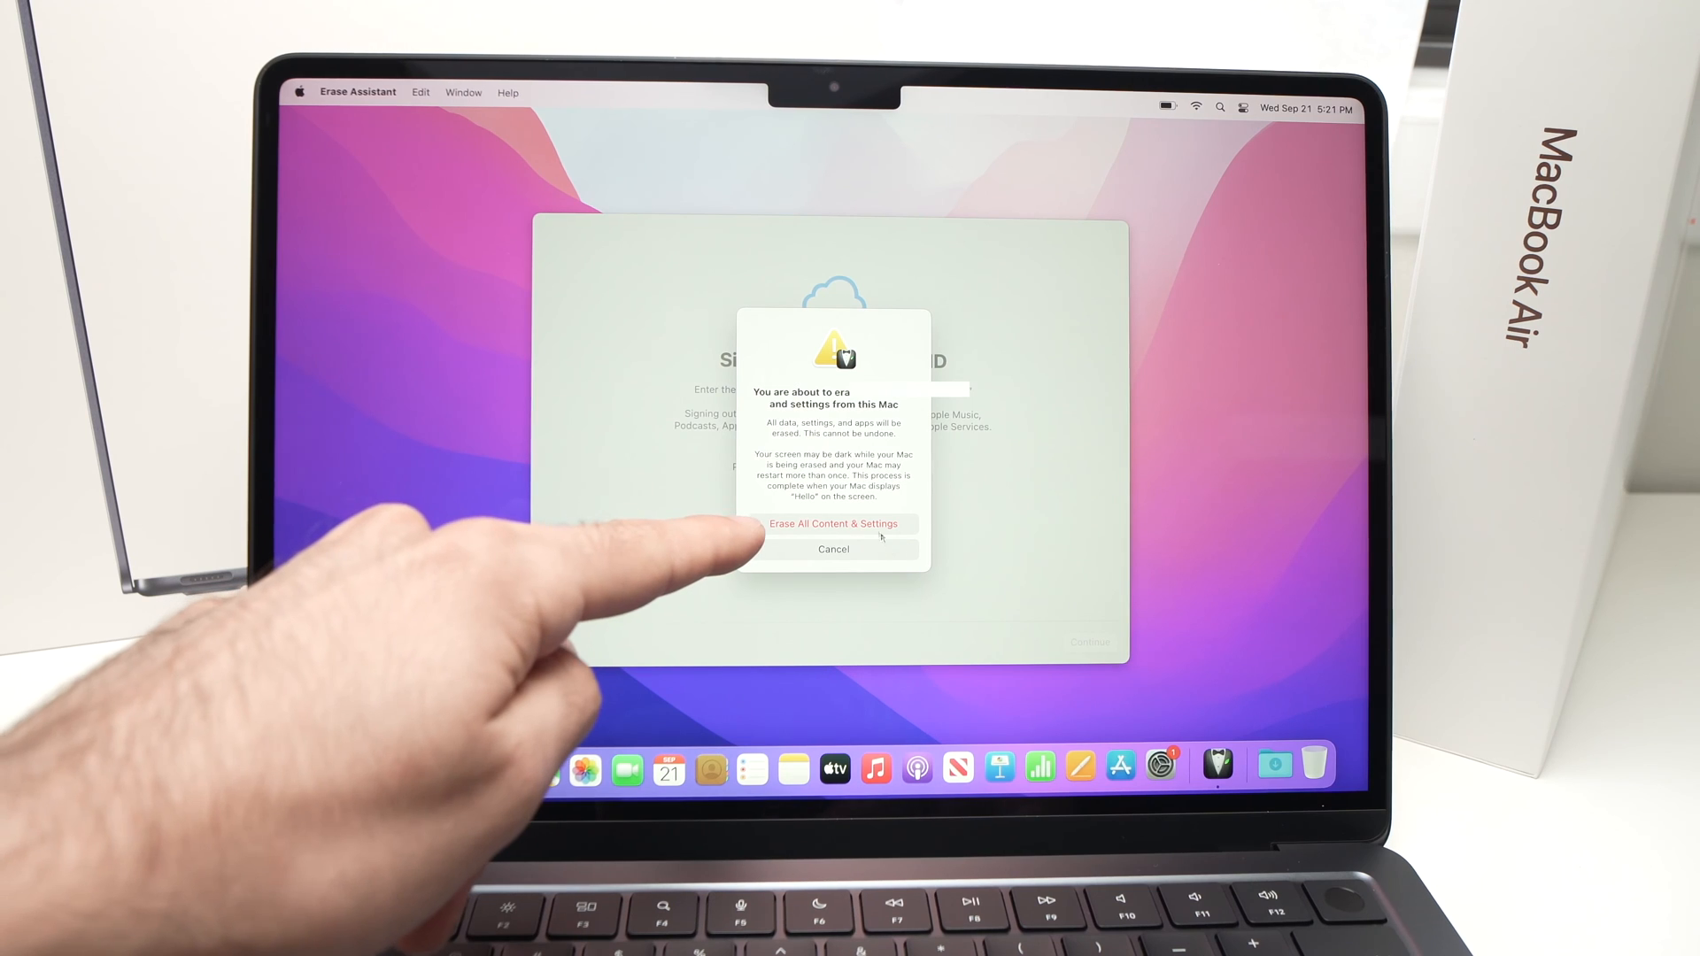
Confirm Erase All Content & Settings in the final warning dialog.
click(832, 549)
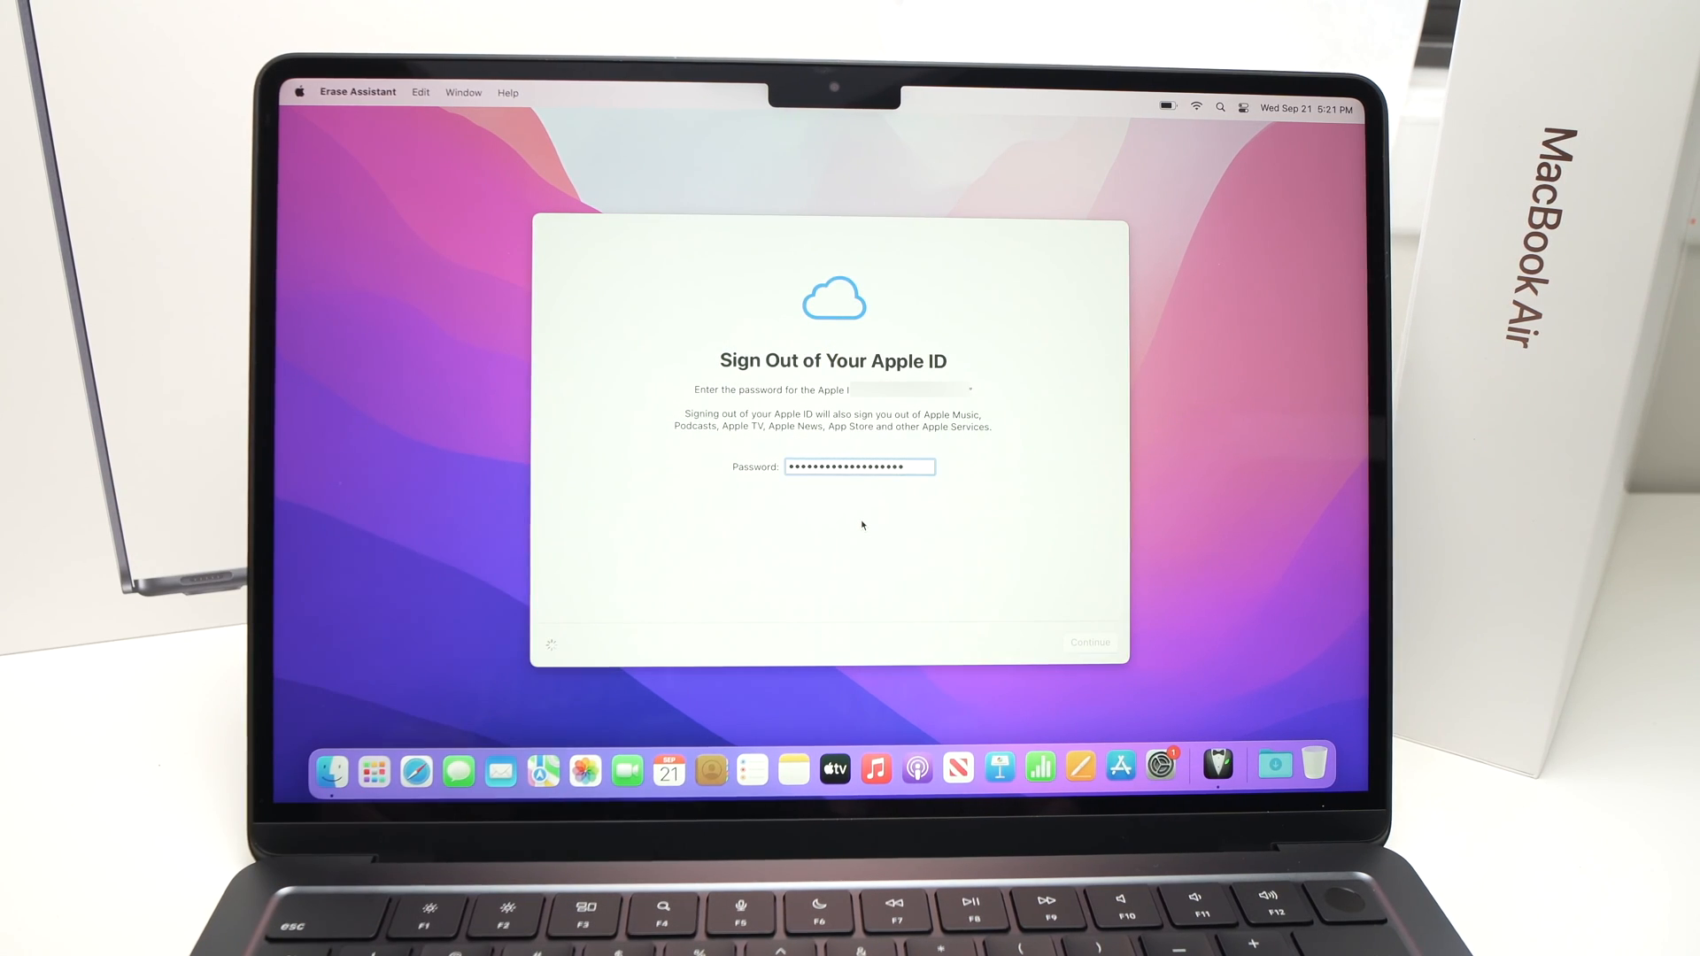